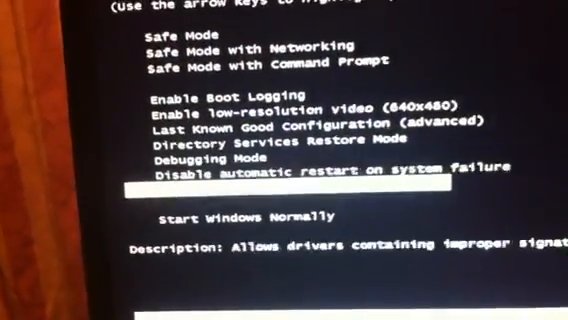
Highlight Last Known Good Configuration (advanced) in the Advanced Boot Options list
key("Up")
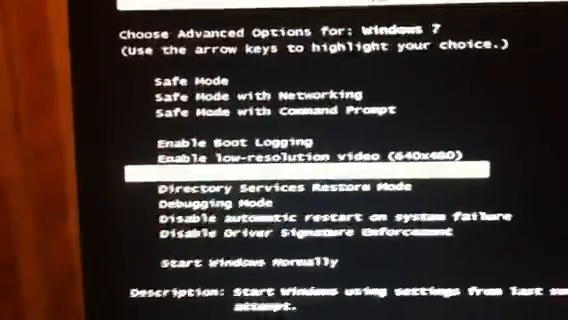